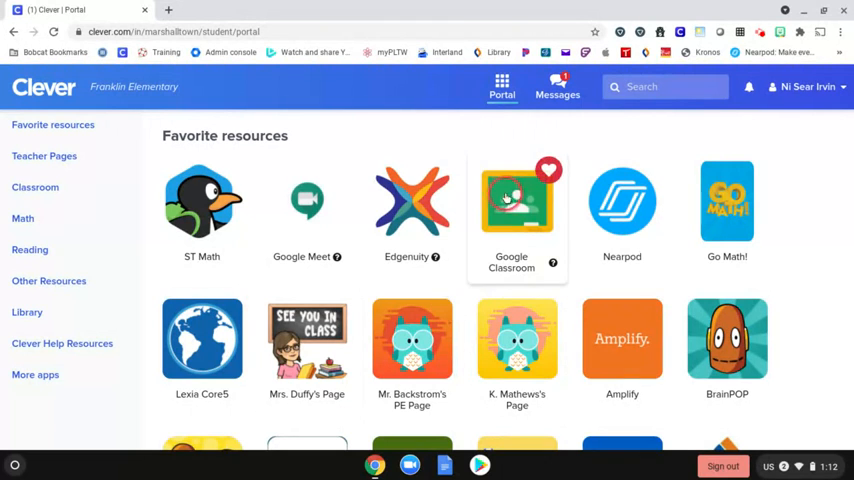
Find the Code.org tile among the favourite resources and launch it.
scroll("down", 3)
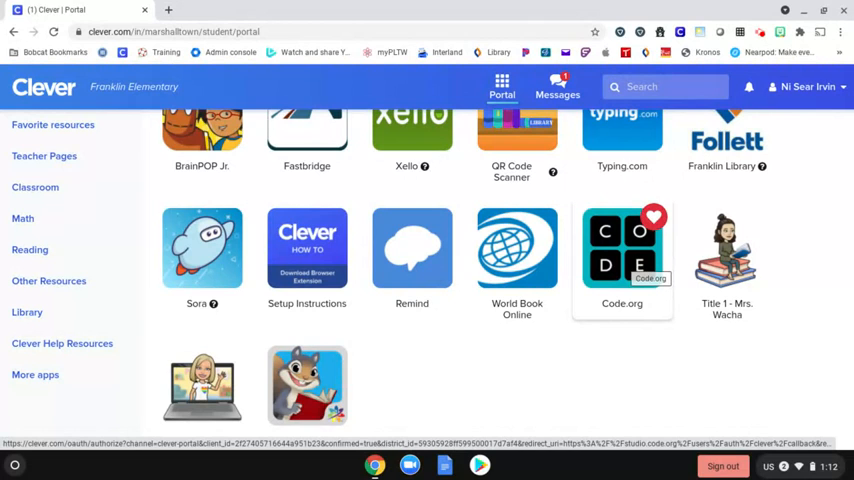
left_click(622, 246)
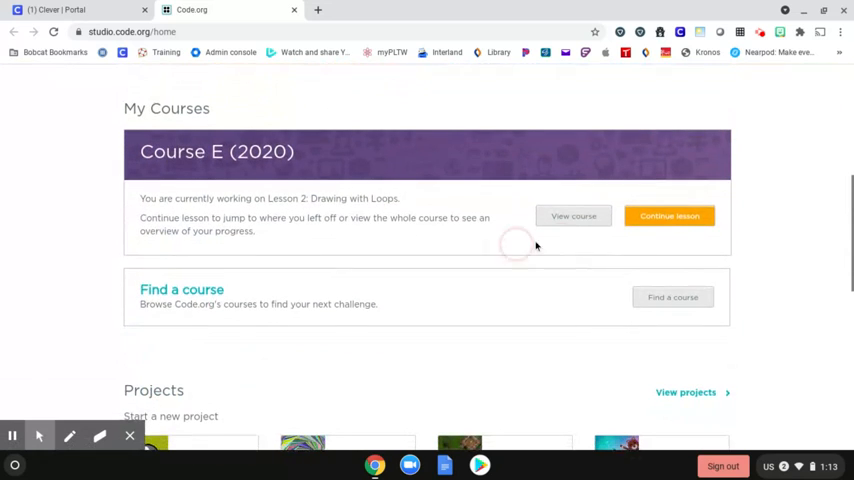
mouse_move(668, 220)
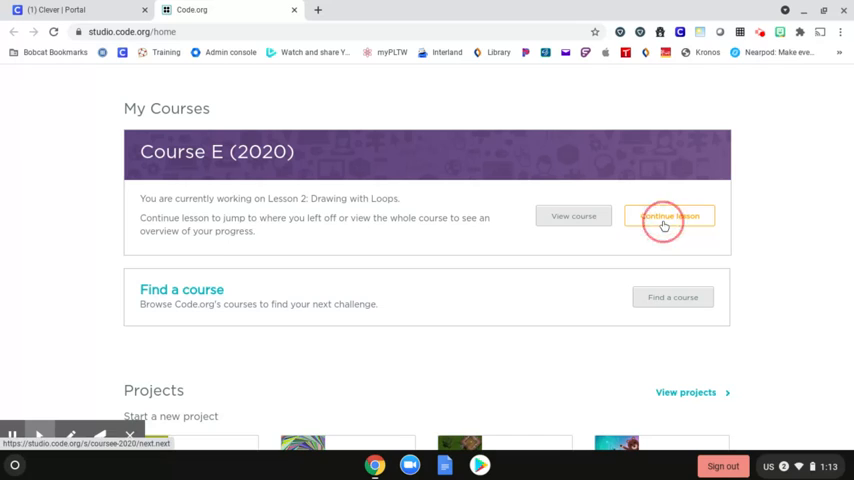
Continue the Course E (2020) lesson, landing on Lesson 2 'Drawing with Loops'.
left_click(668, 216)
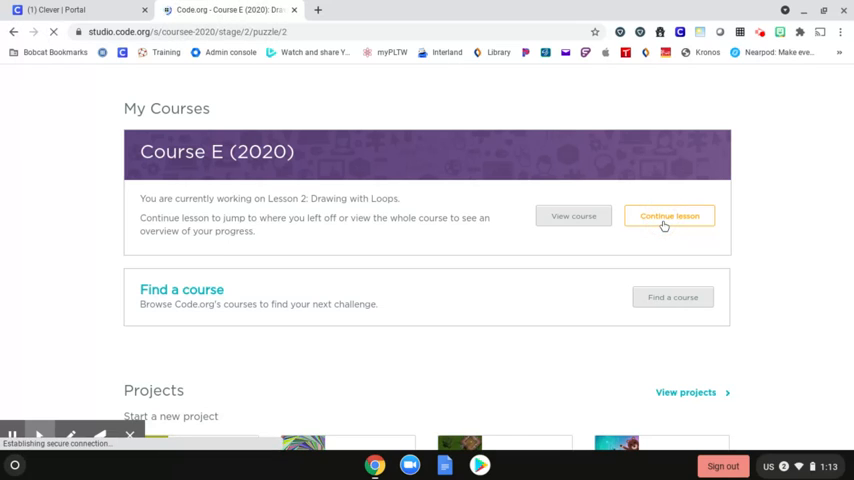
left_click(668, 216)
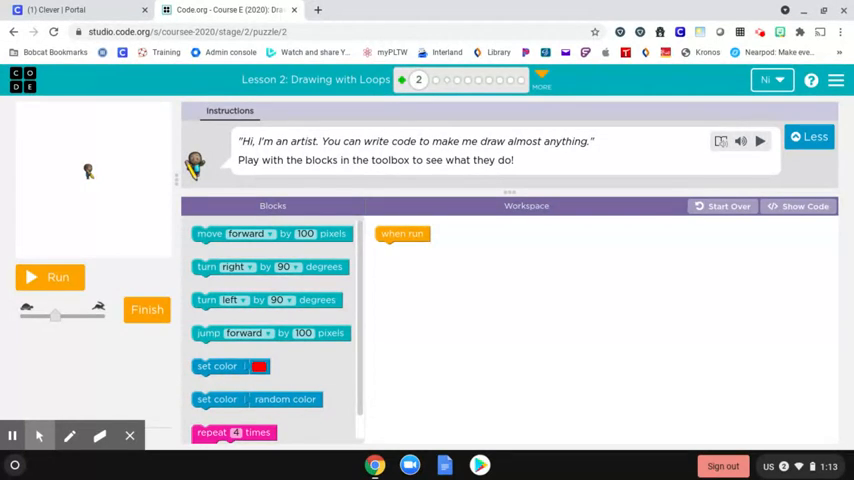
mouse_move(402, 80)
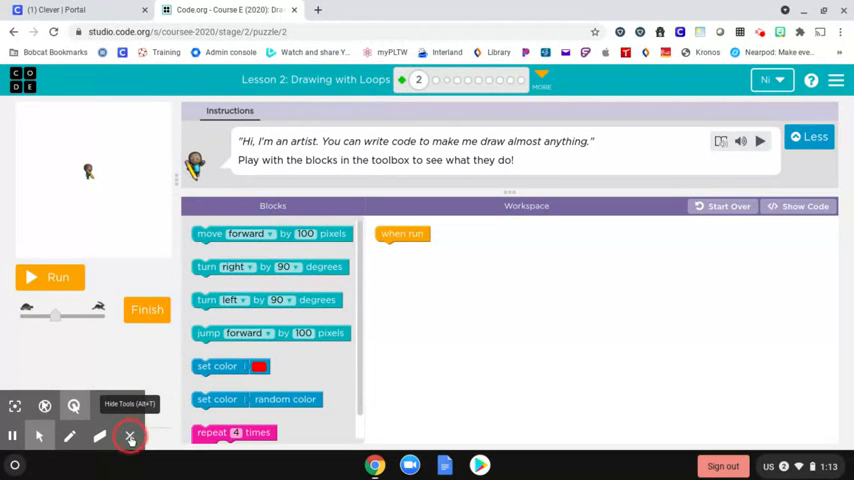
mouse_move(418, 80)
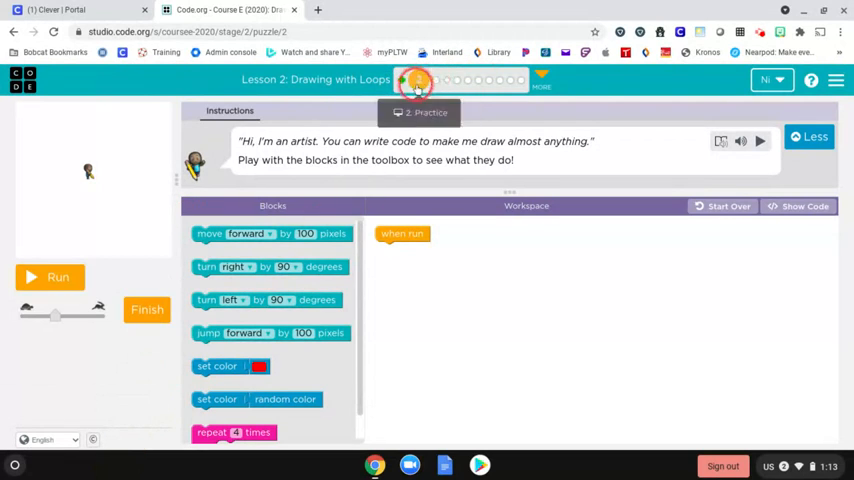